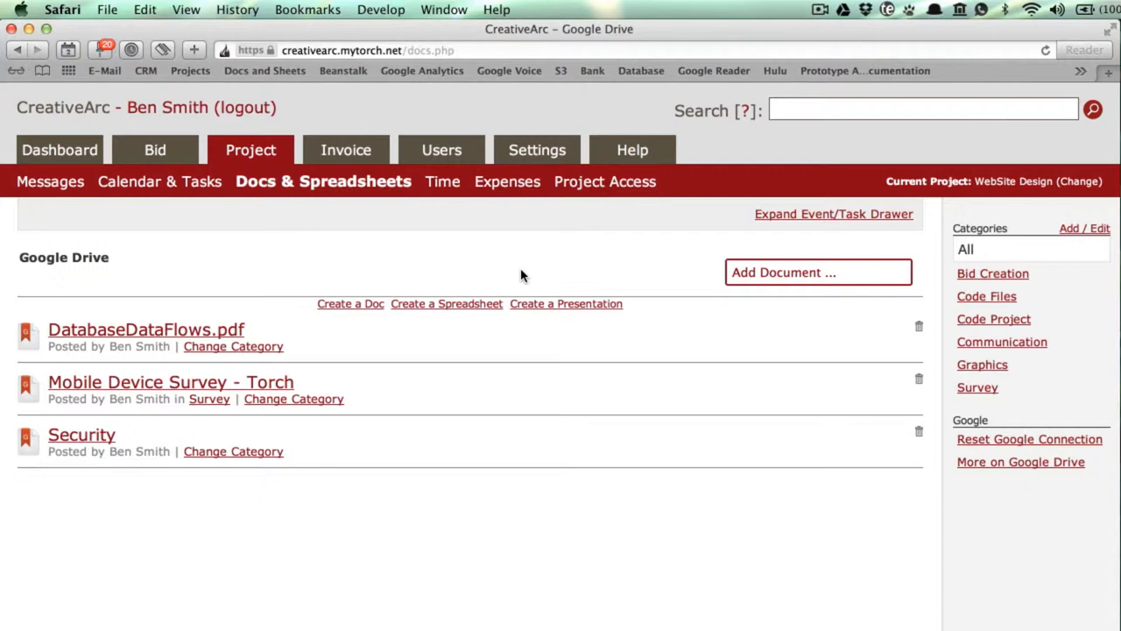
Link Heap's "Search Reports" Feedback, Professional Development Environment.pdf and business_software_consulting.pdf from Google Drive
left_click(818, 272)
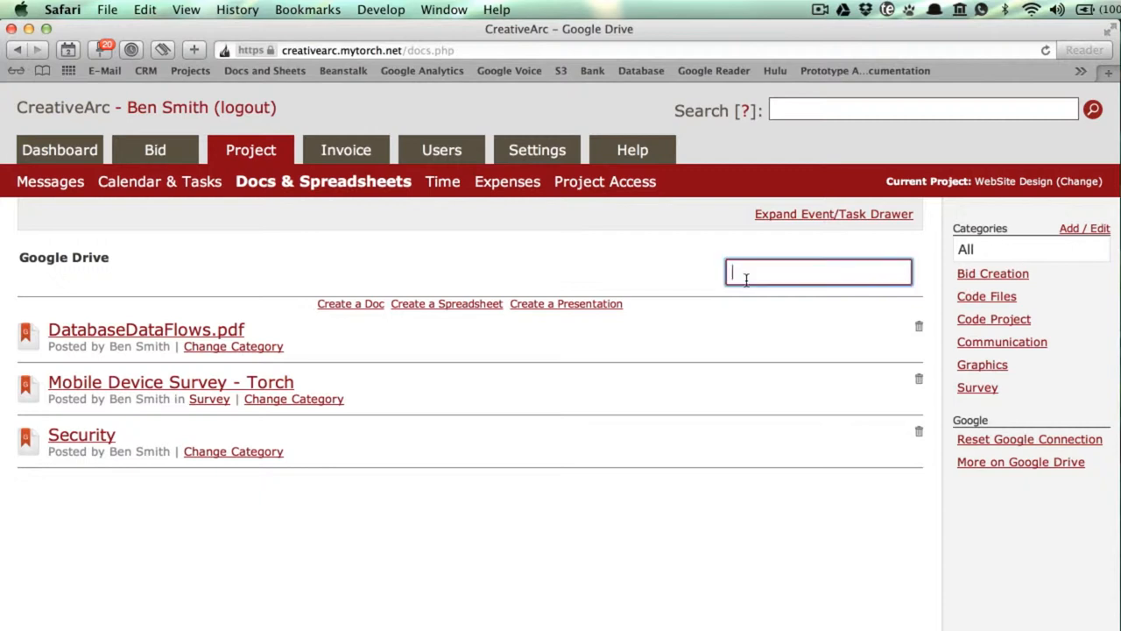
type("heap")
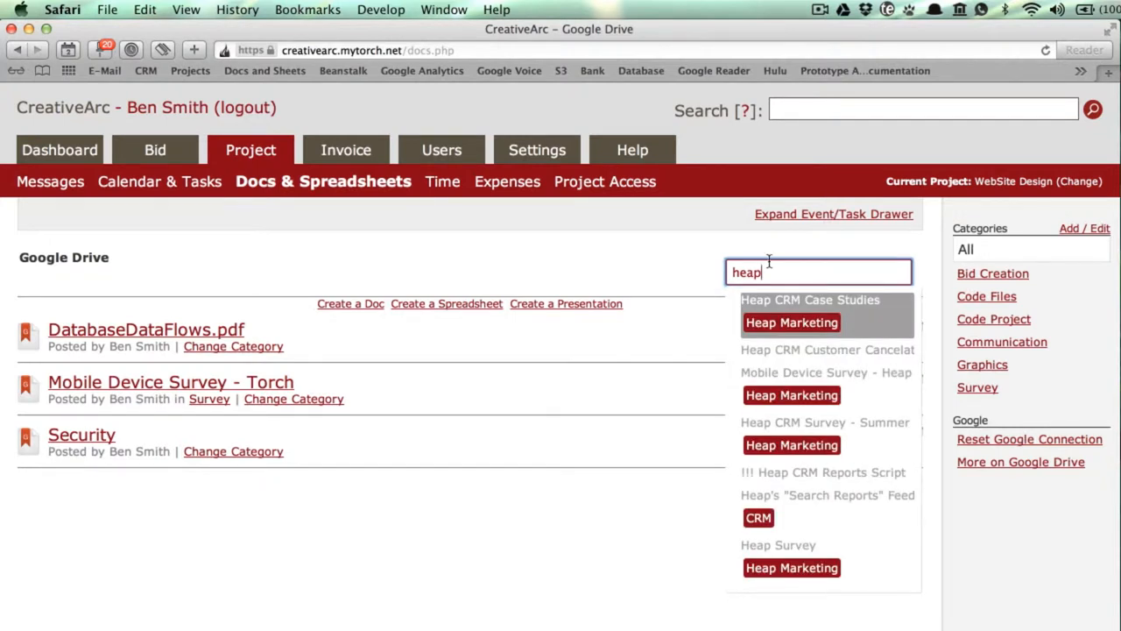
mouse_move(782, 495)
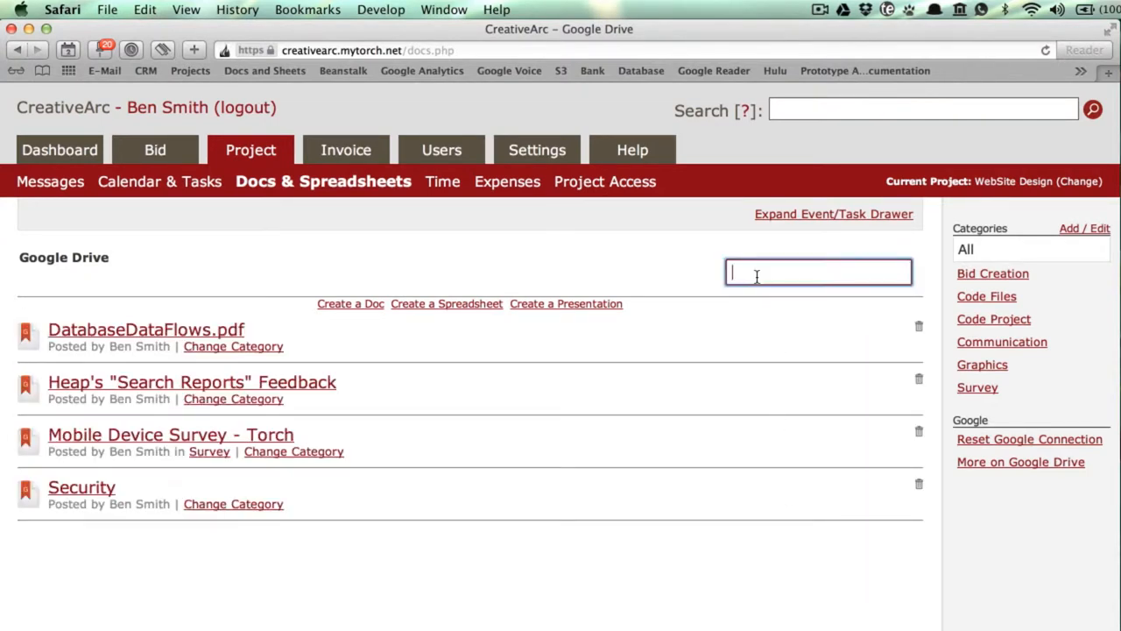
type("deve")
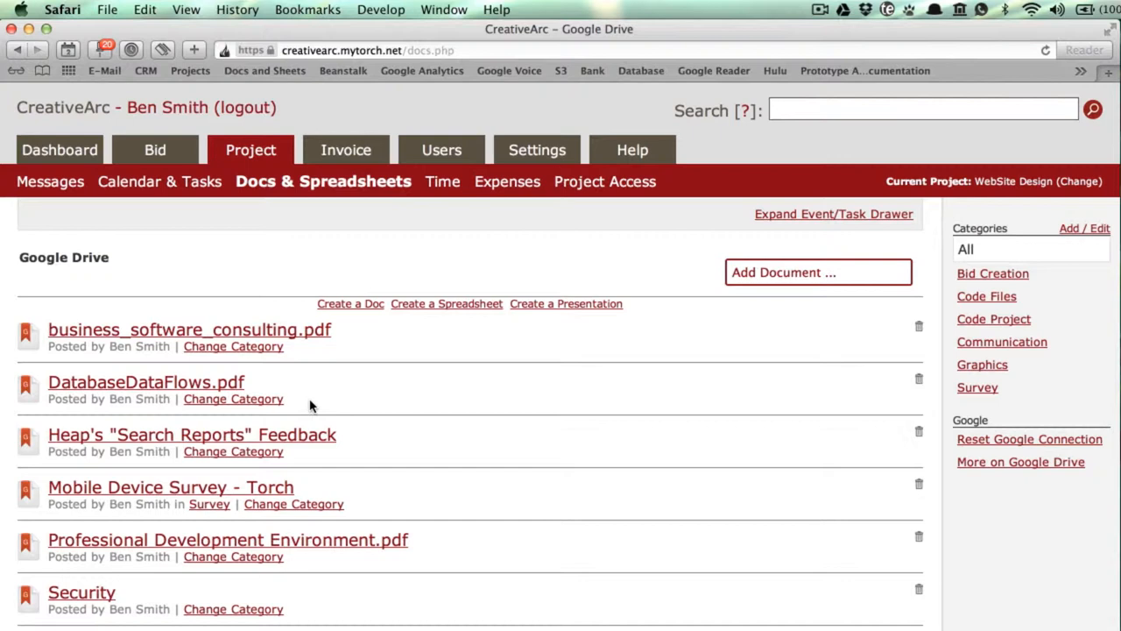
mouse_move(315, 400)
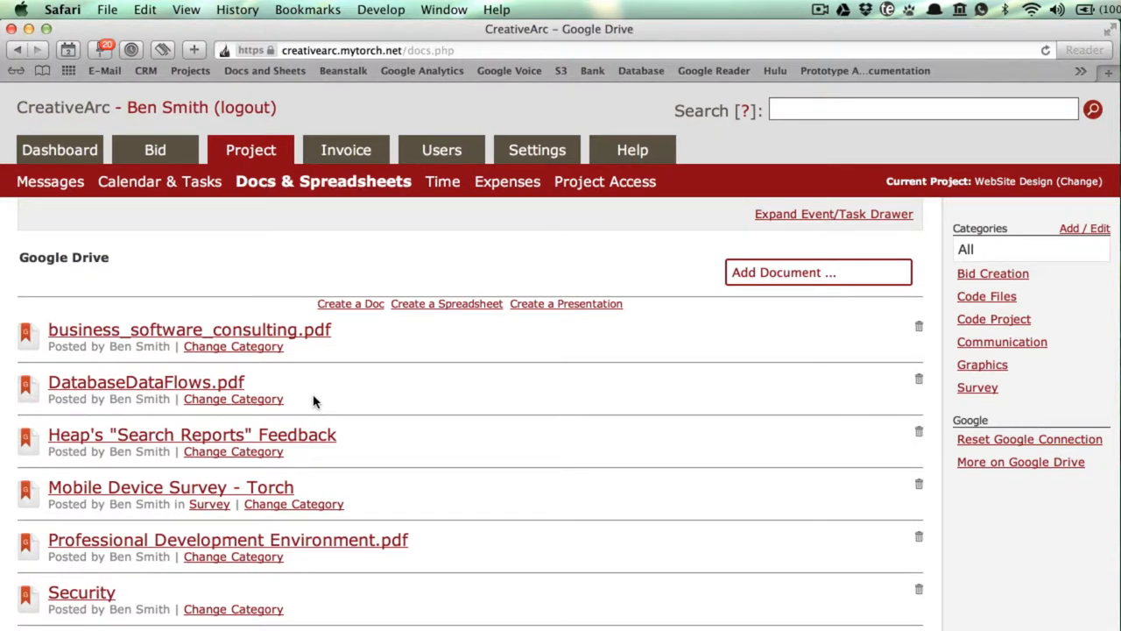
Set business_software_consulting.pdf's category to Communication, leaving the other documents uncategorized
left_click(233, 346)
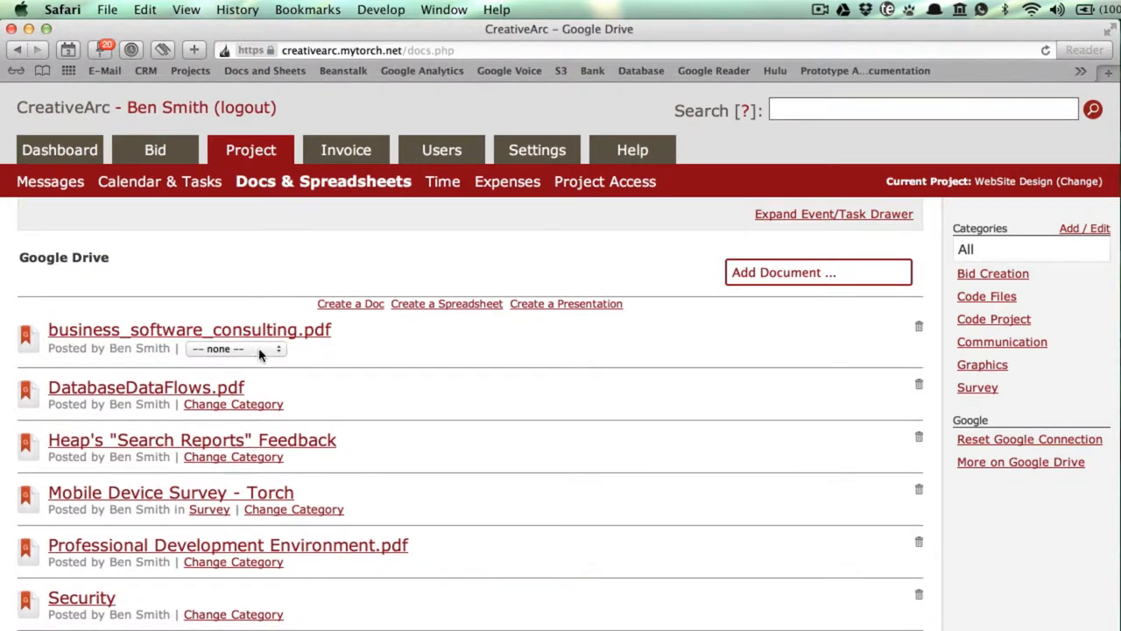
left_click(235, 348)
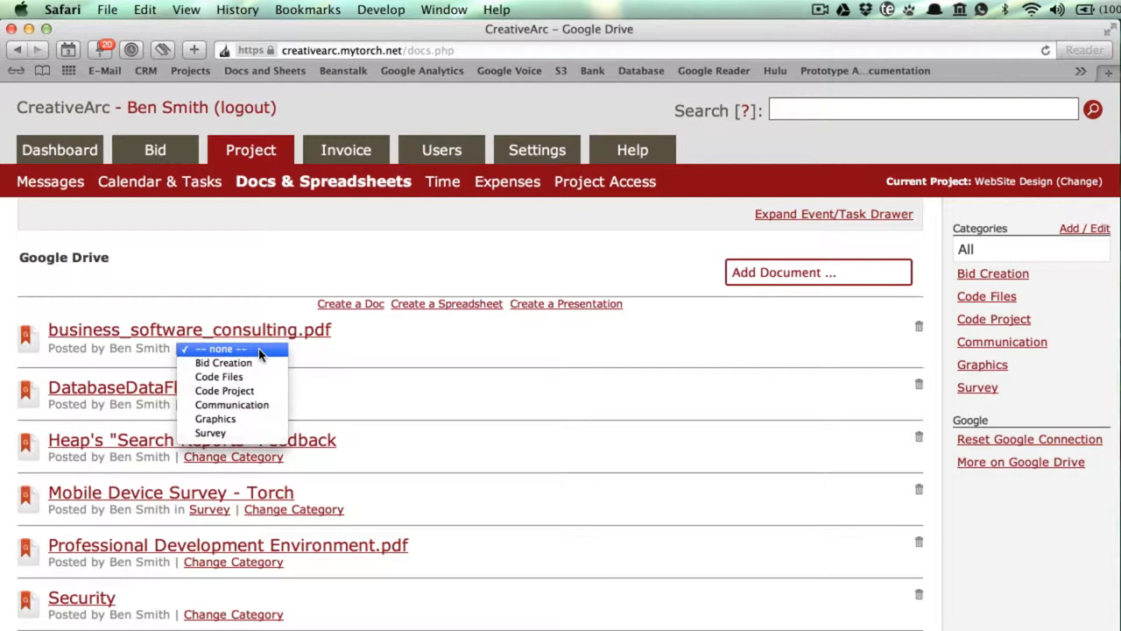
left_click(231, 405)
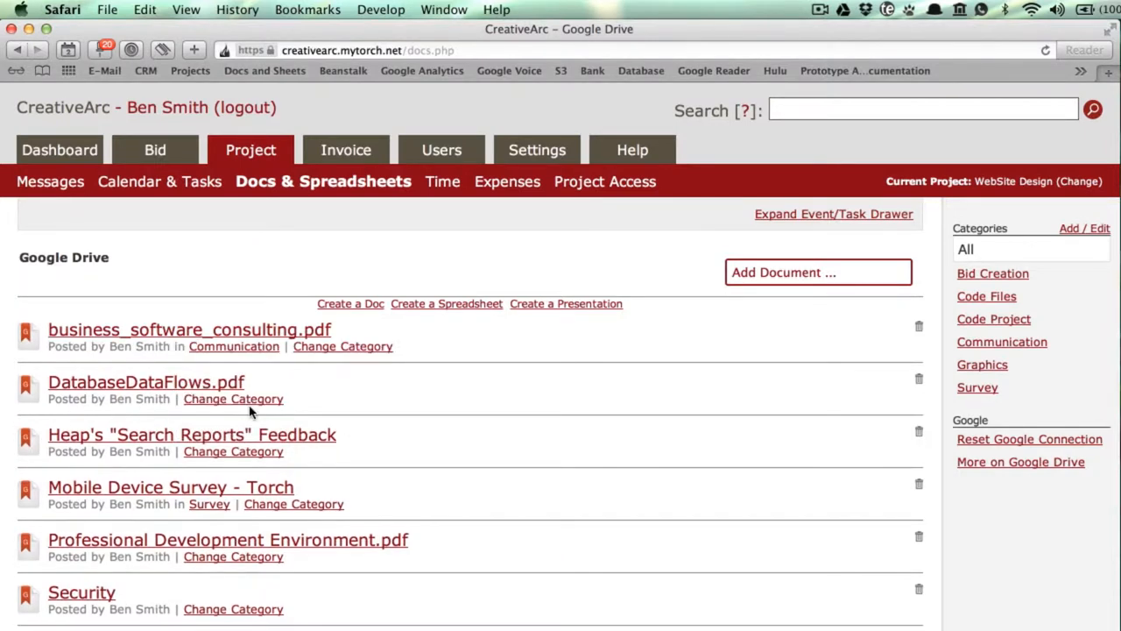
mouse_move(333, 298)
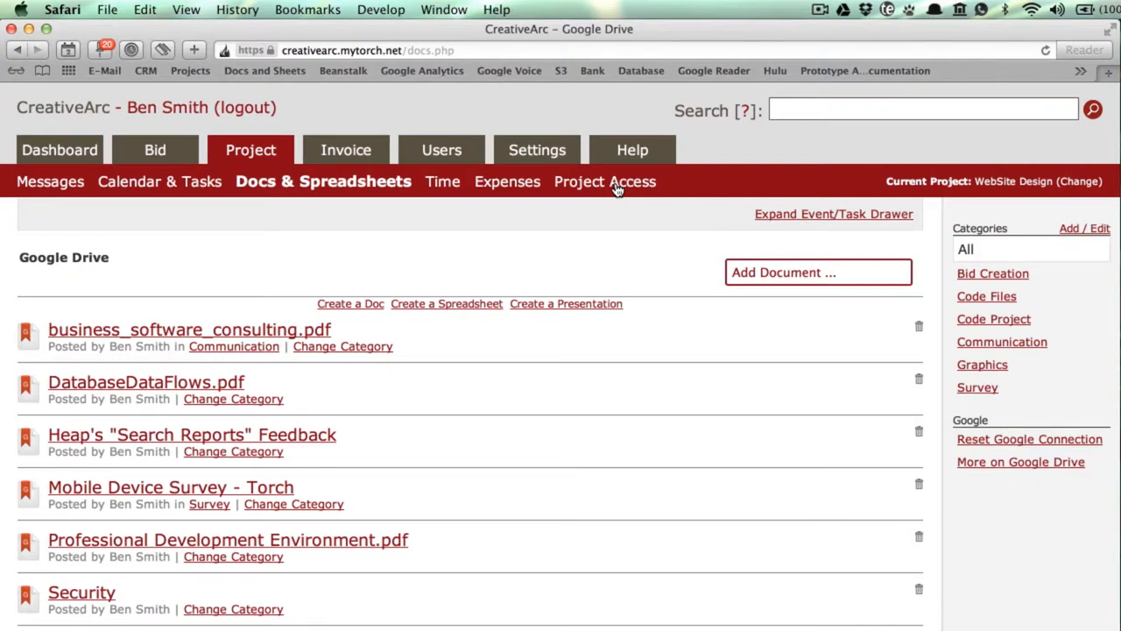
Grant ACME user James Doe access to the WebSite Design project
left_click(605, 181)
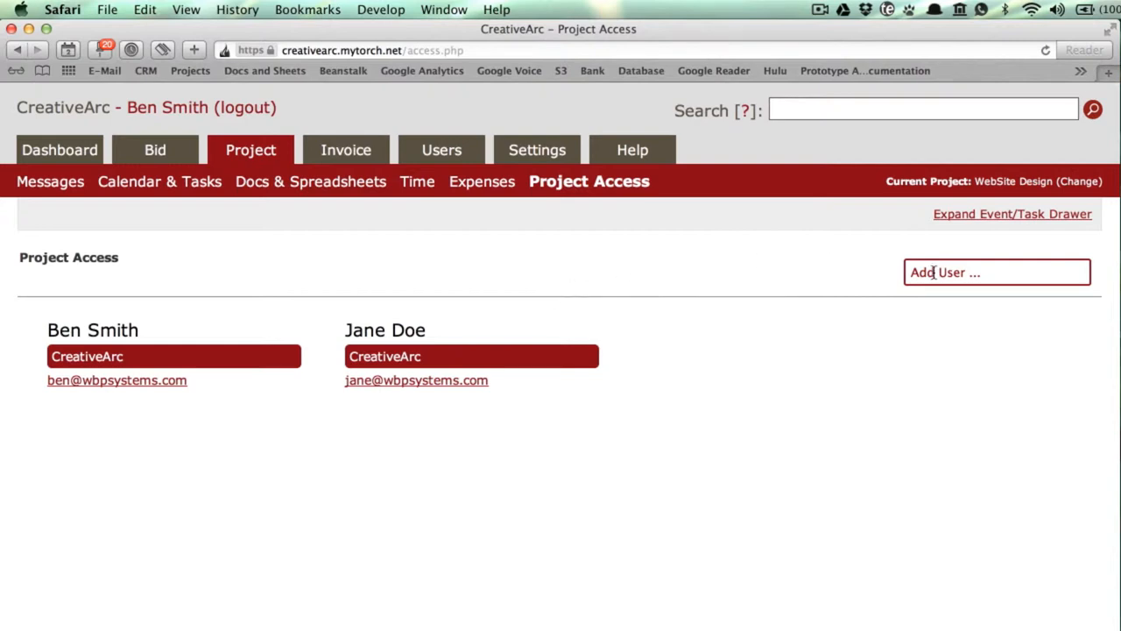
type("ACM")
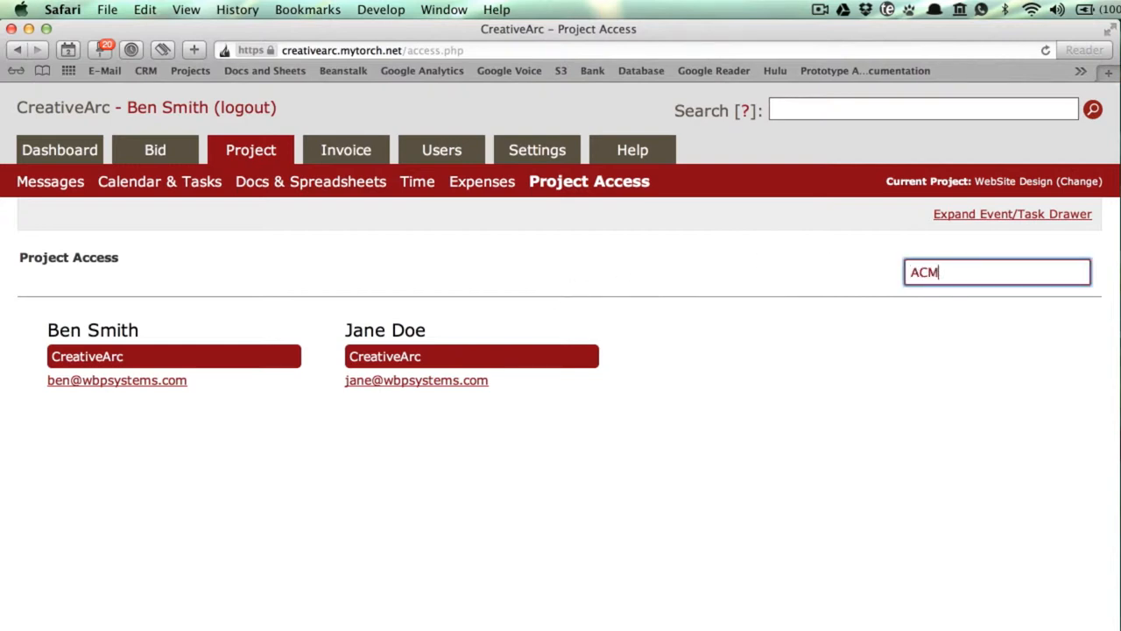
type("E")
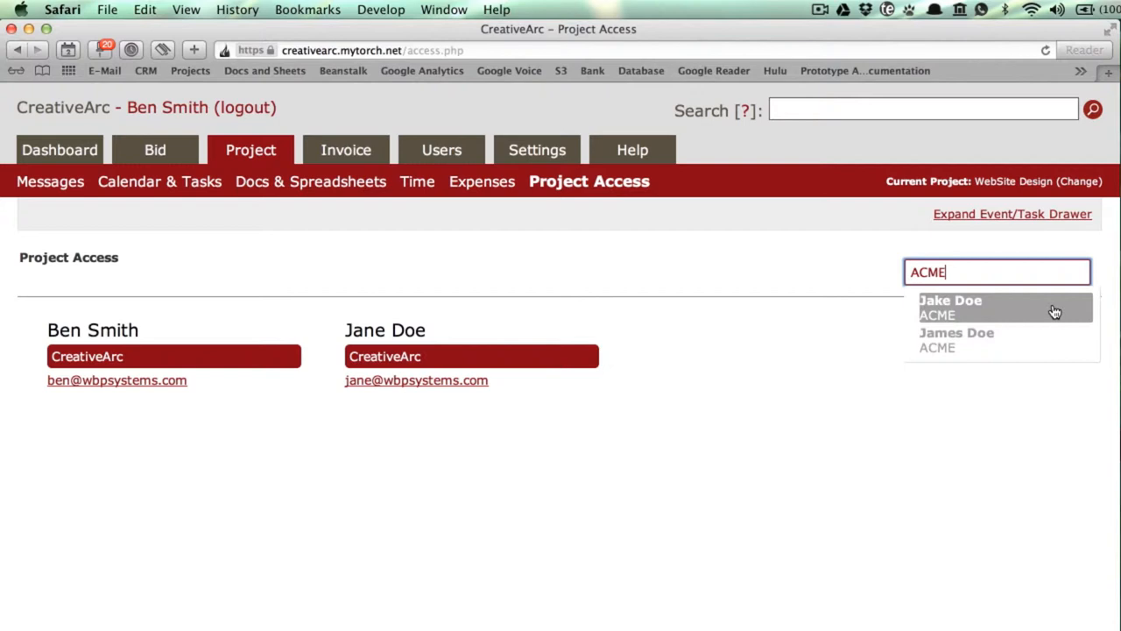
left_click(956, 340)
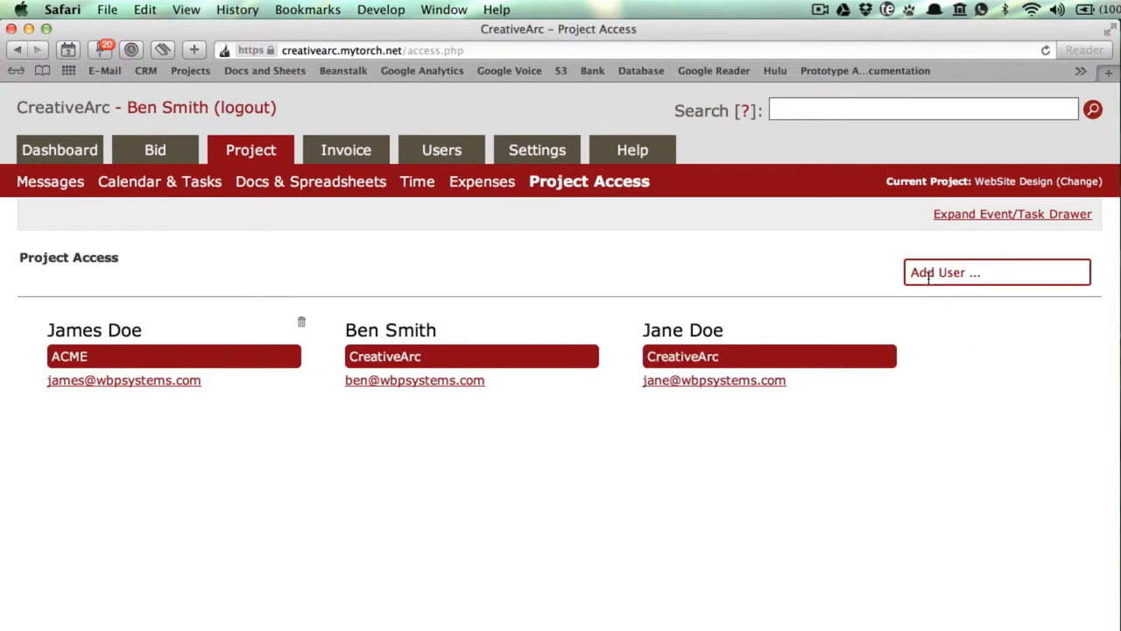
Add ACME user Jake Doe to the project access list as well
left_click(996, 273)
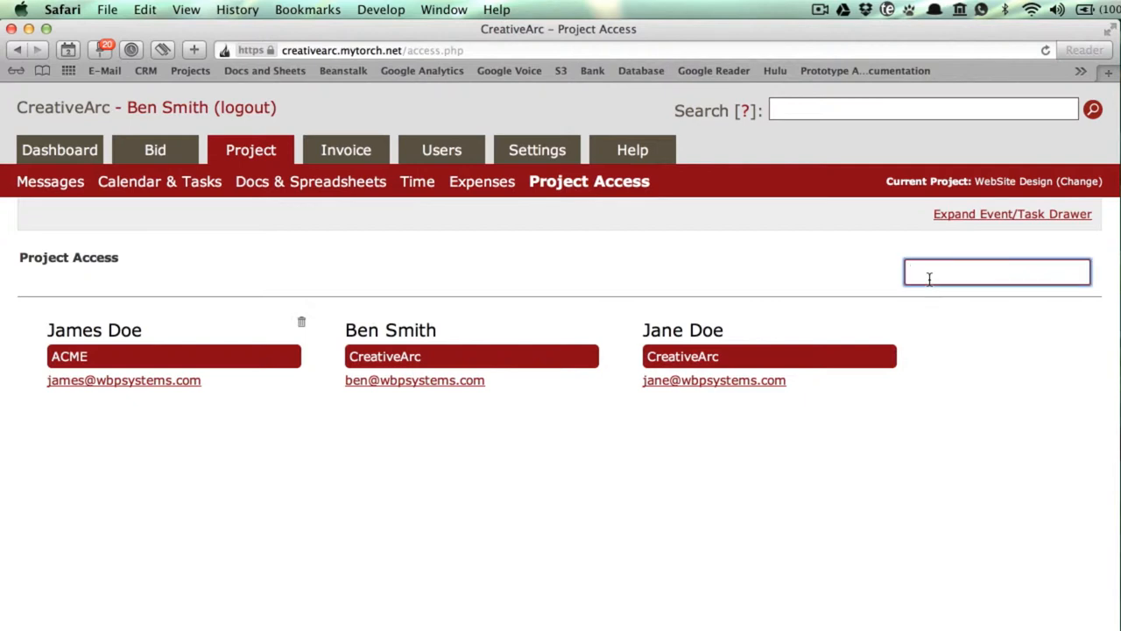
type("jake")
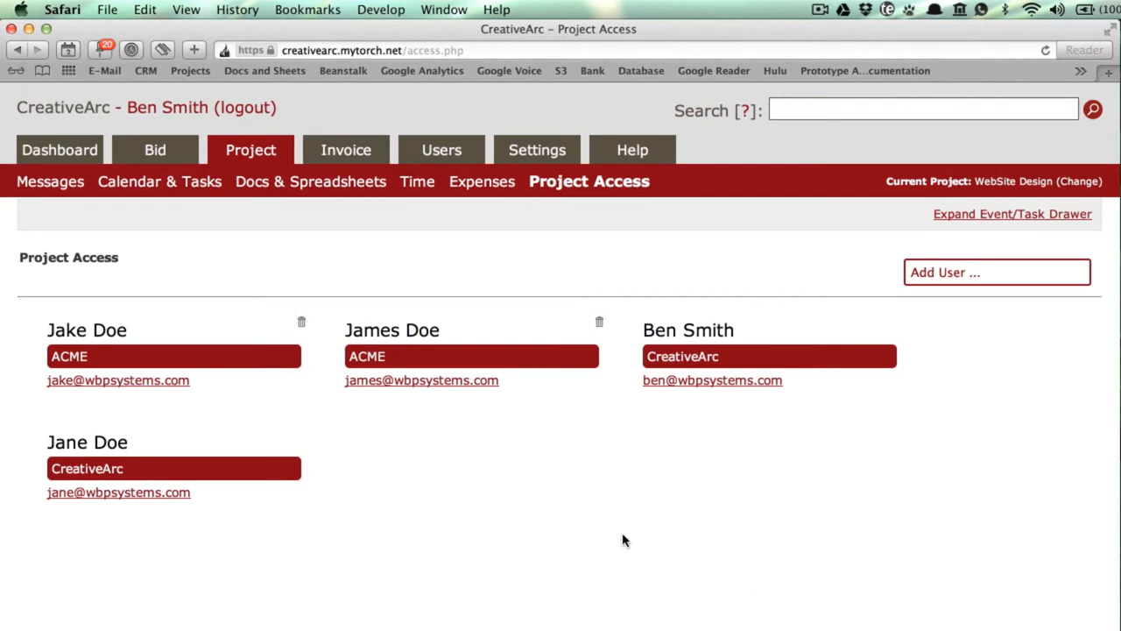
mouse_move(600, 324)
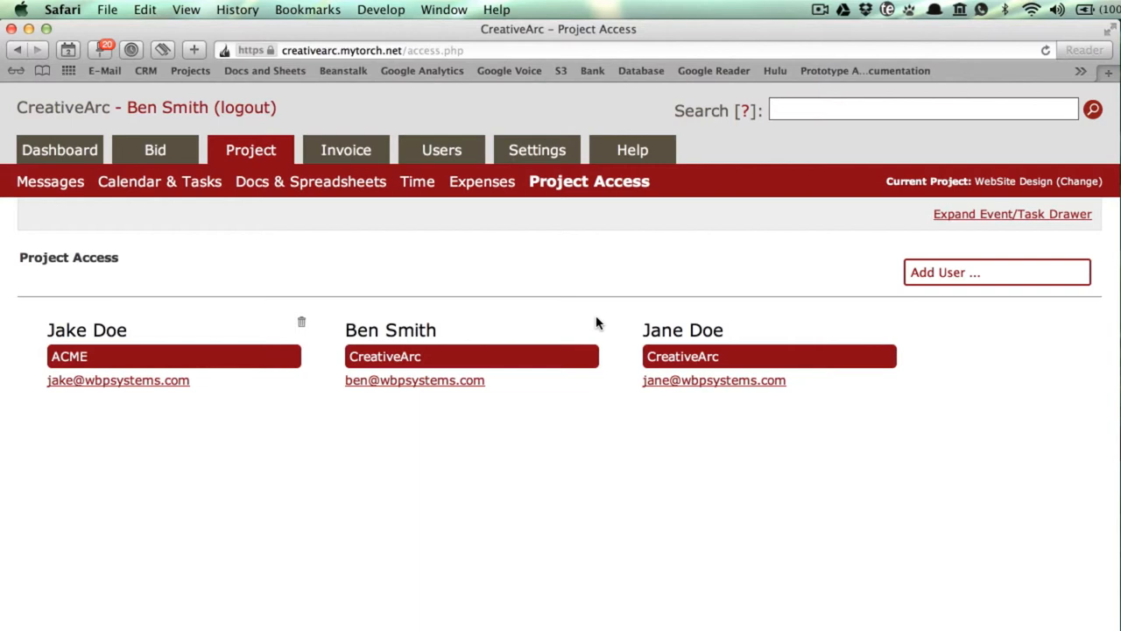
mouse_move(635, 338)
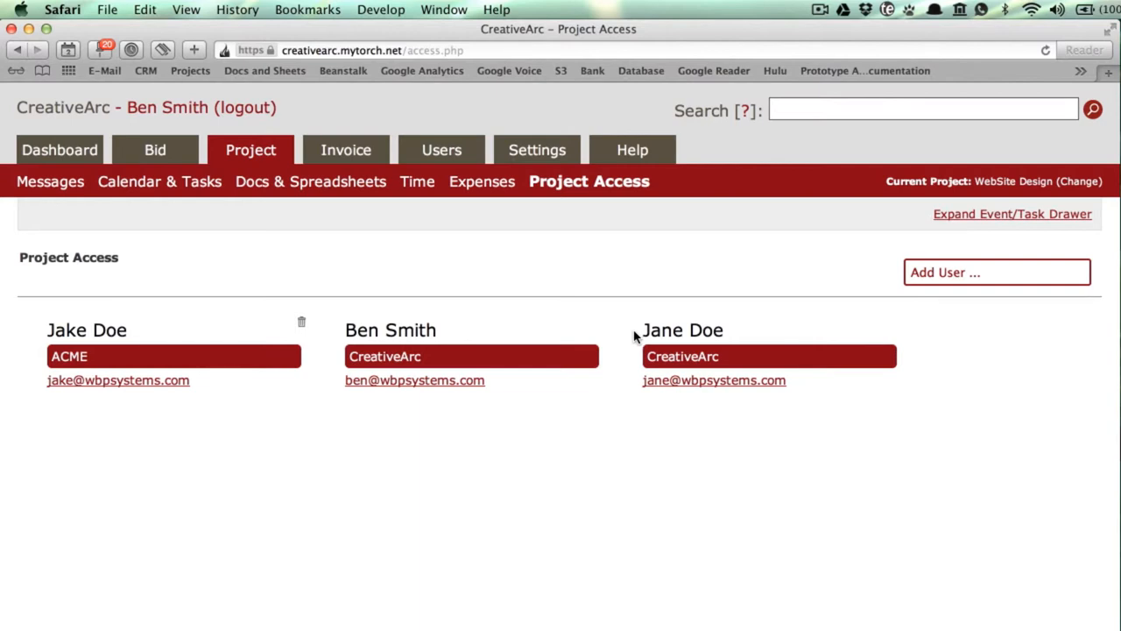
In Active Sections, disable Invoice and Bid, keeping Docs & Spreadsheets, Time and Expense enabled
left_click(537, 150)
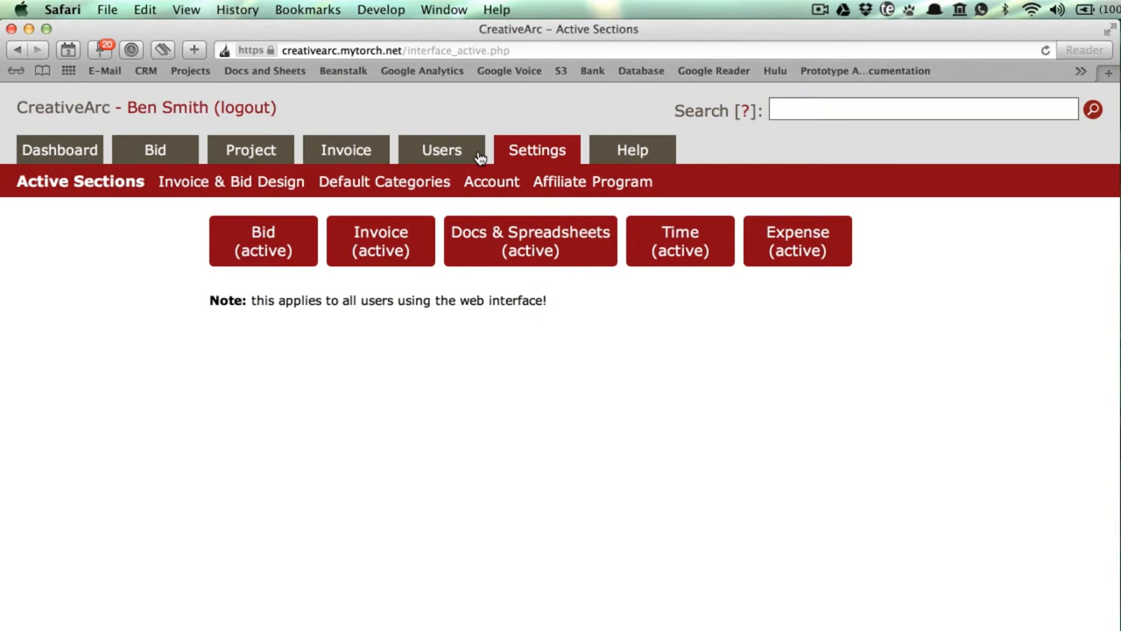
mouse_move(471, 163)
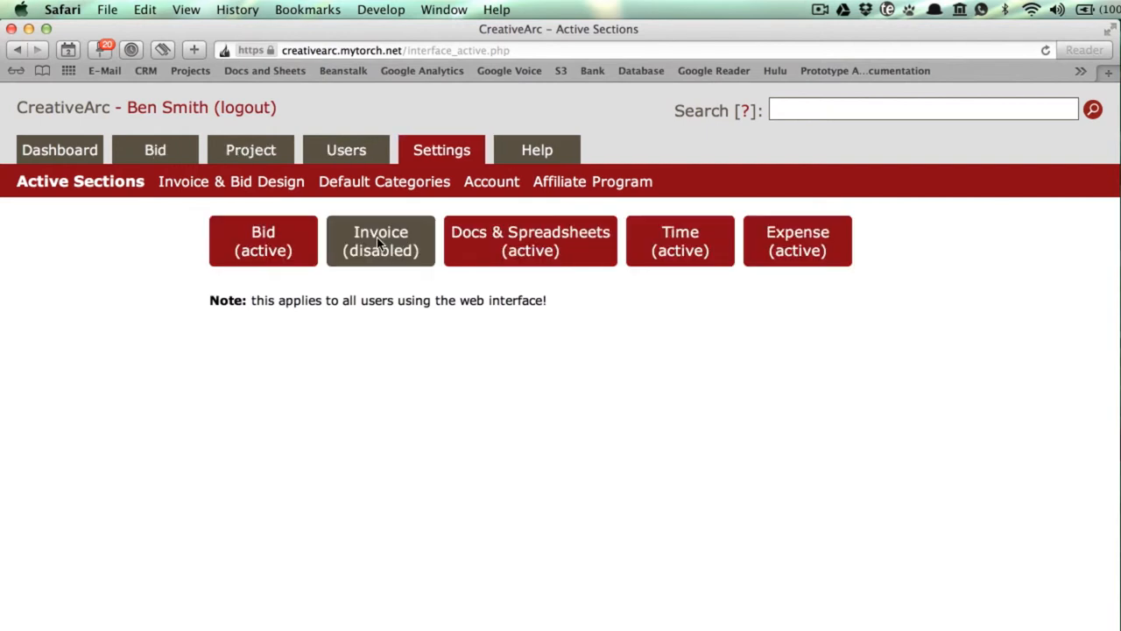
left_click(263, 241)
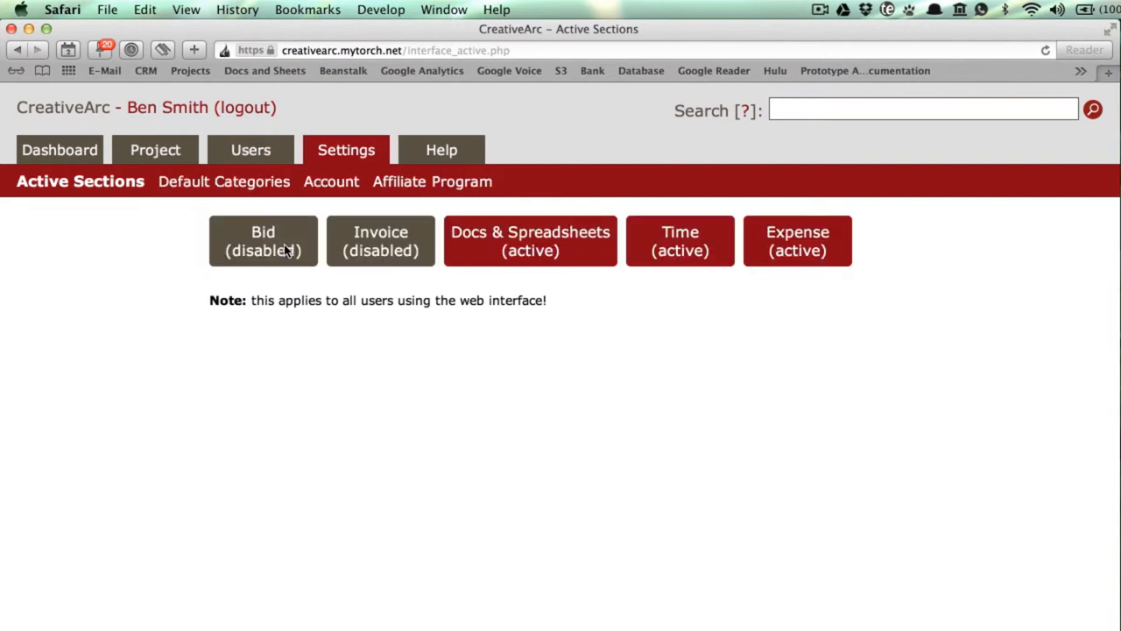
left_click(680, 240)
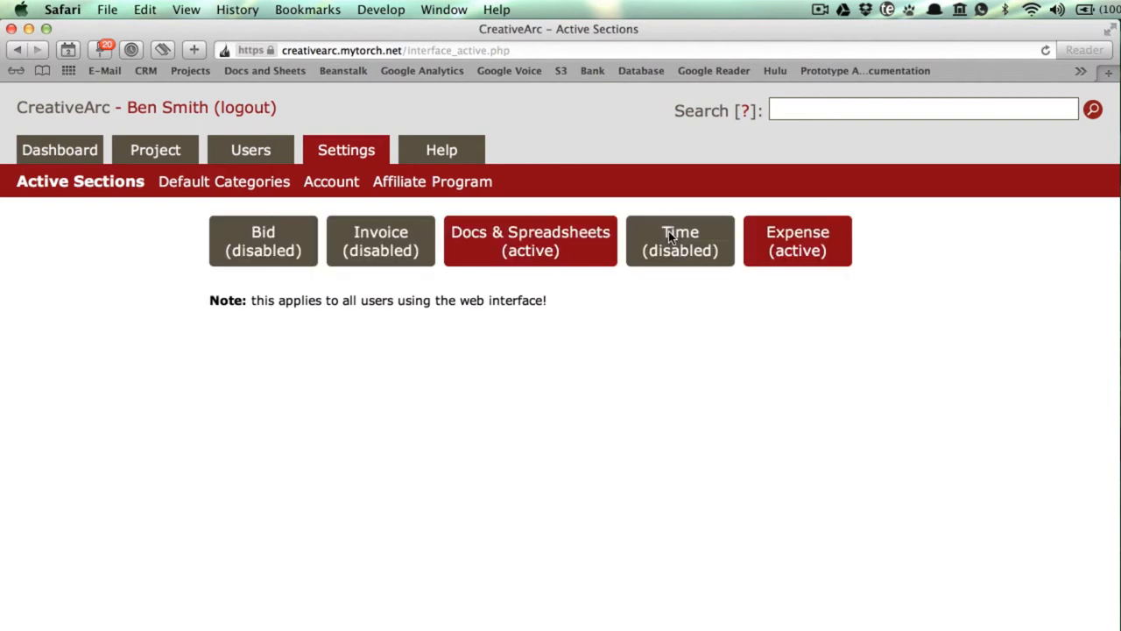
left_click(681, 240)
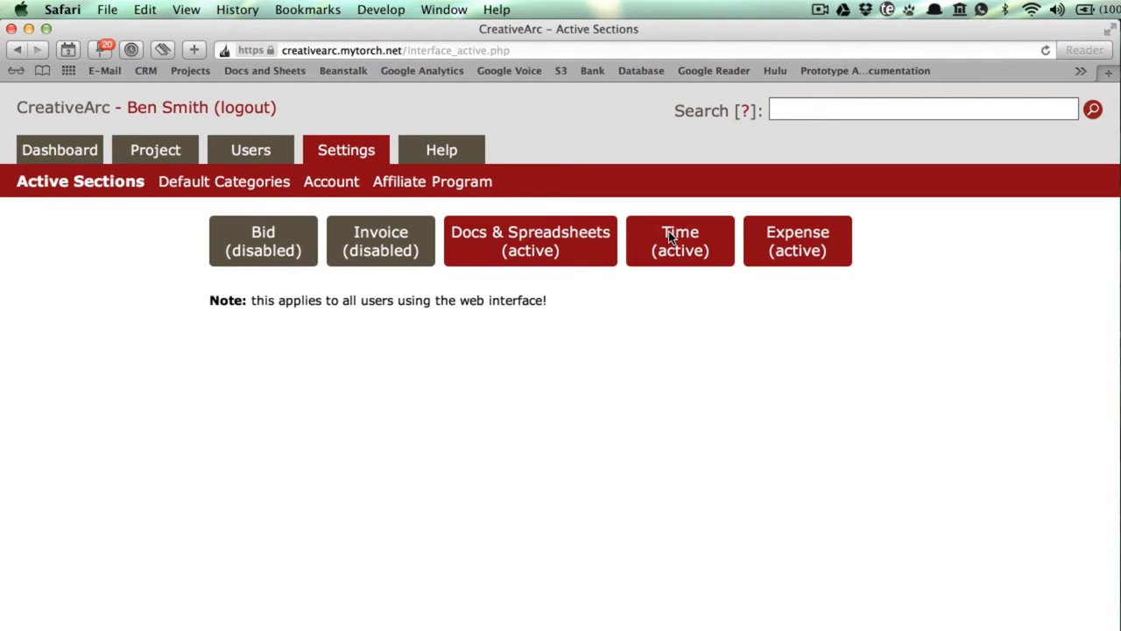
left_click(59, 150)
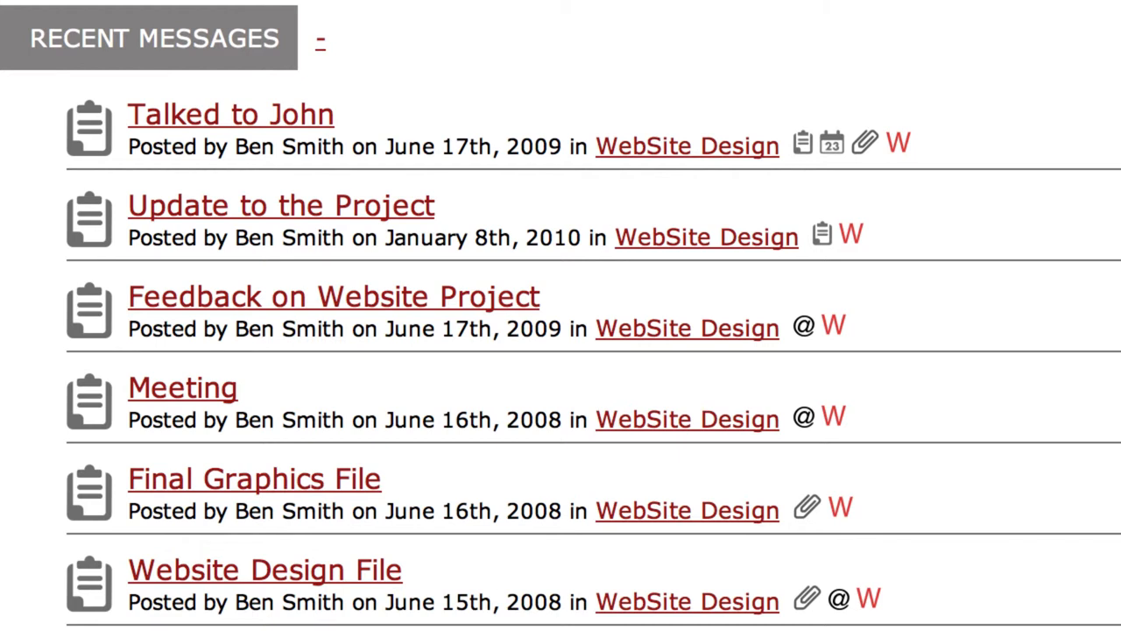
scroll("down", 3)
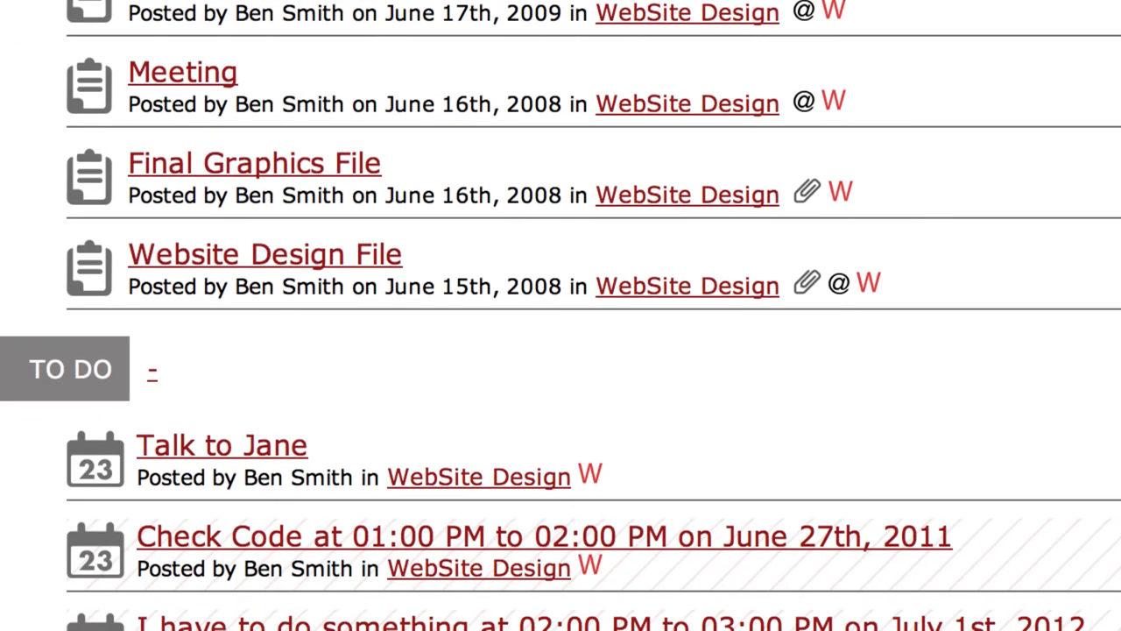